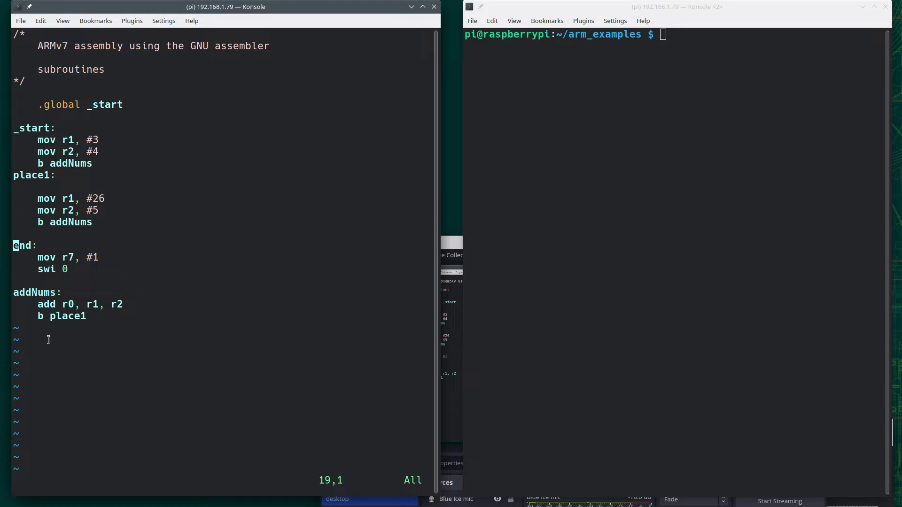
text(place)
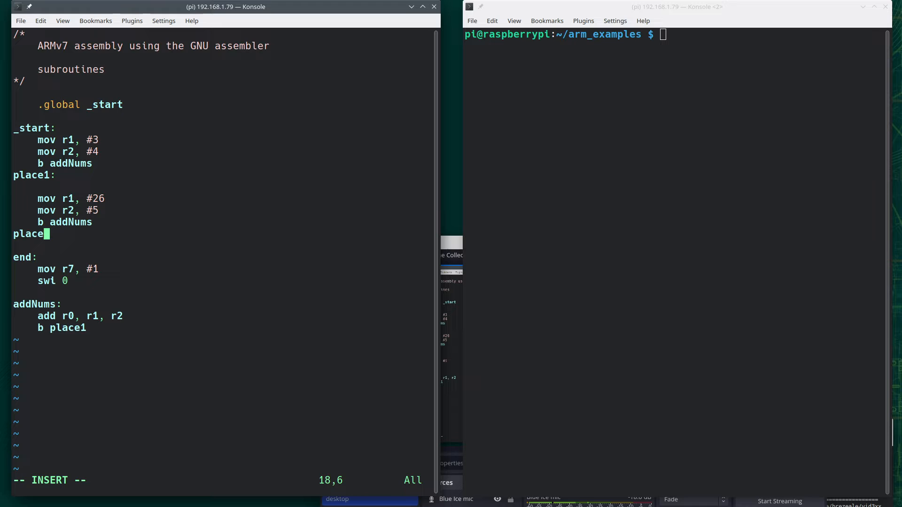
text(2:)
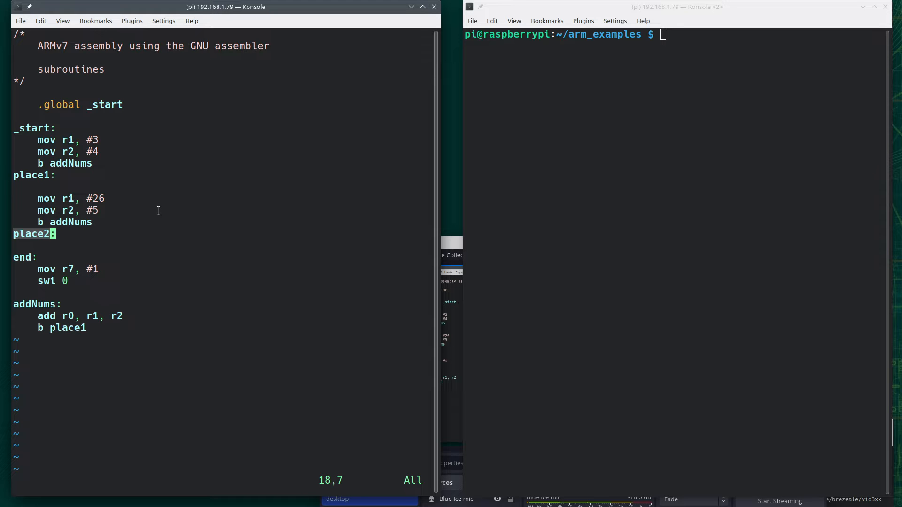
text(as -g -o obj.o code.s subroutines.)
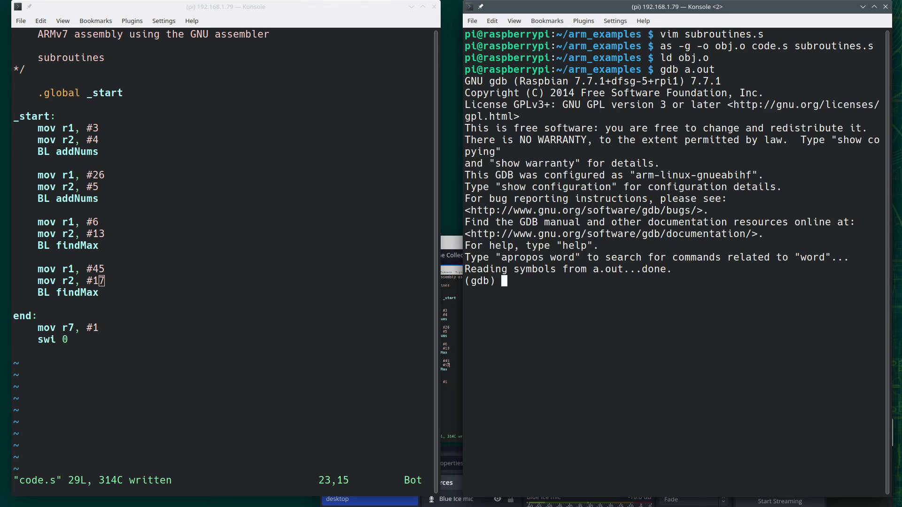
text(s)
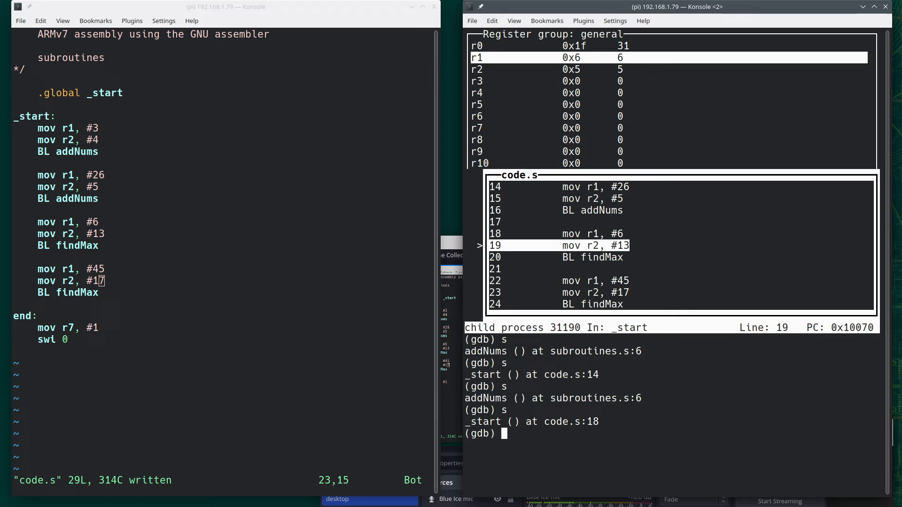
text(s)
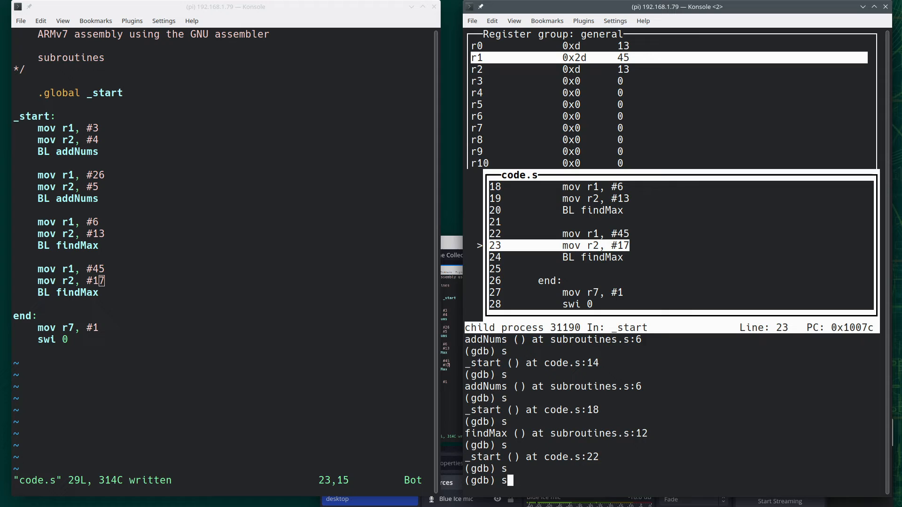
text(s)
text(push {LR)
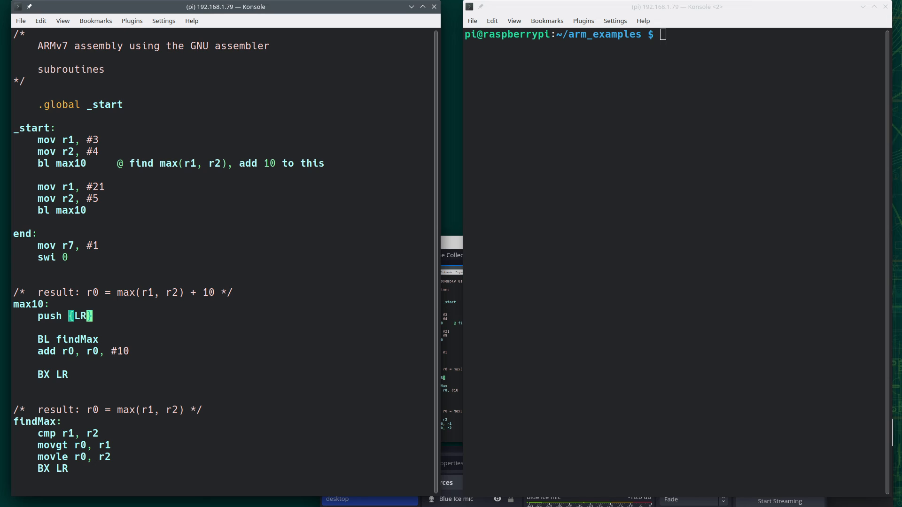
text(pop {LR})
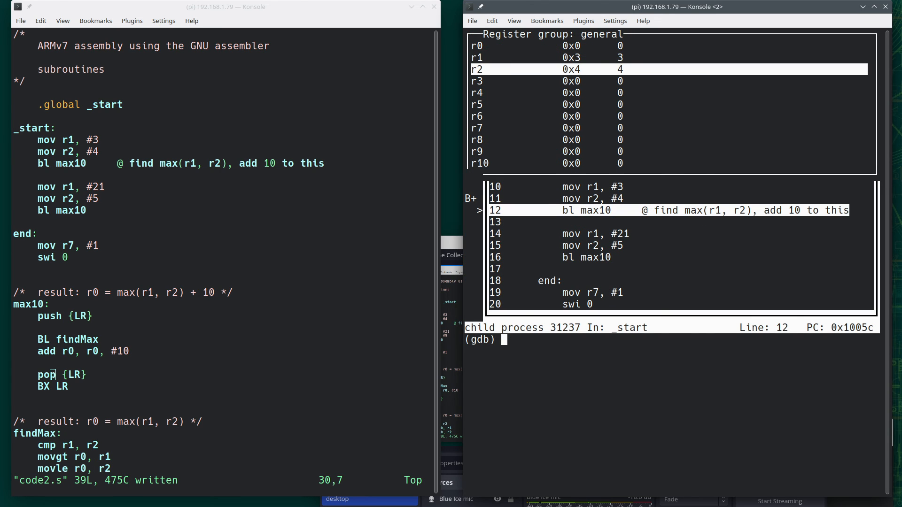
text(s)
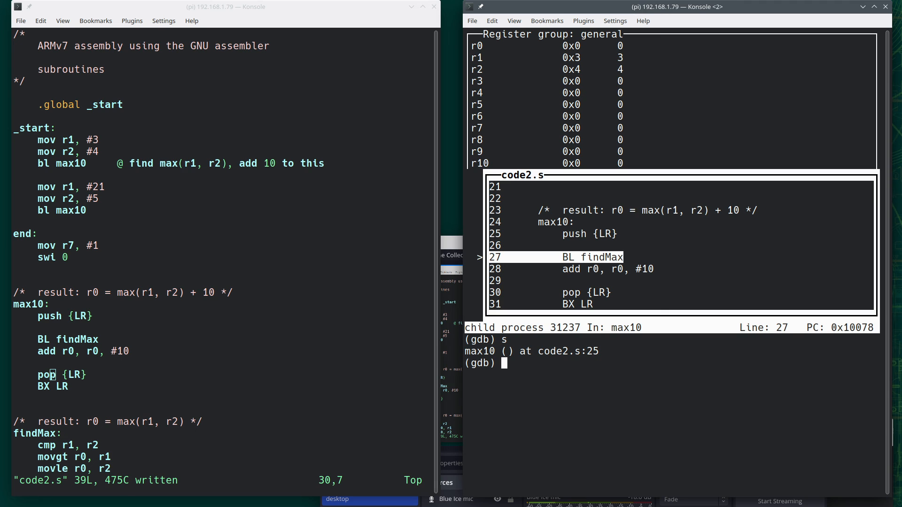
text(s)
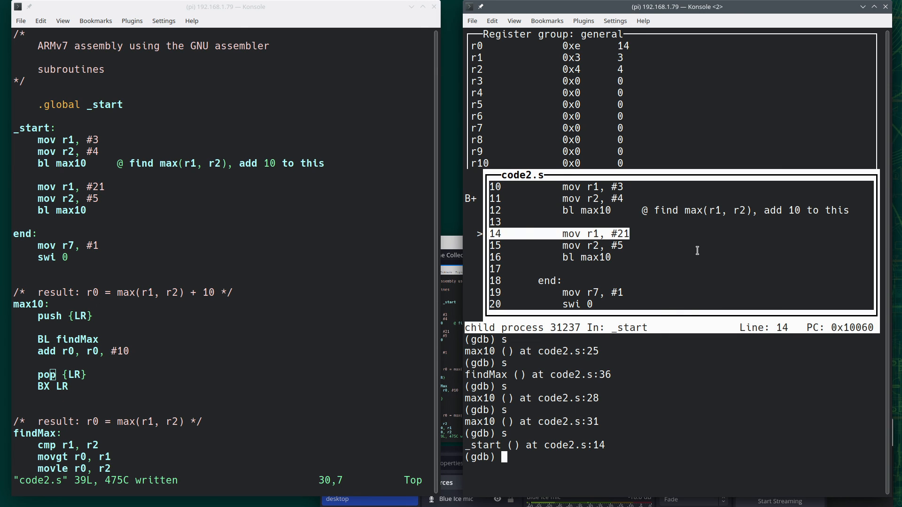